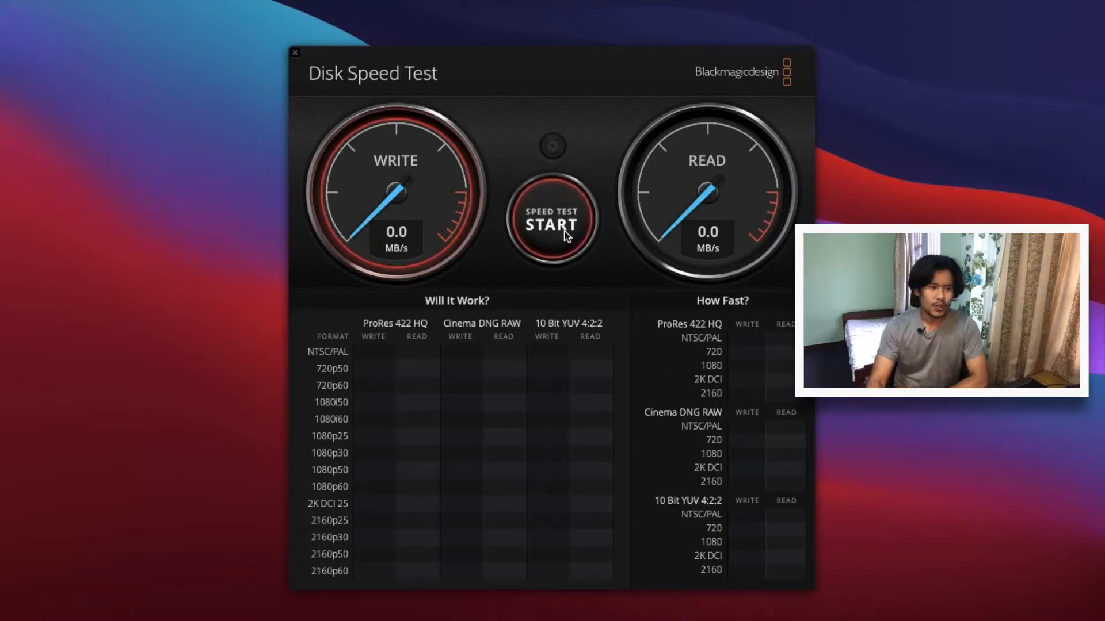
Run a disk speed test and stop it once write speed reaches about 680 MB/s
{"action": "left_click", "coordinate": [552, 224]}
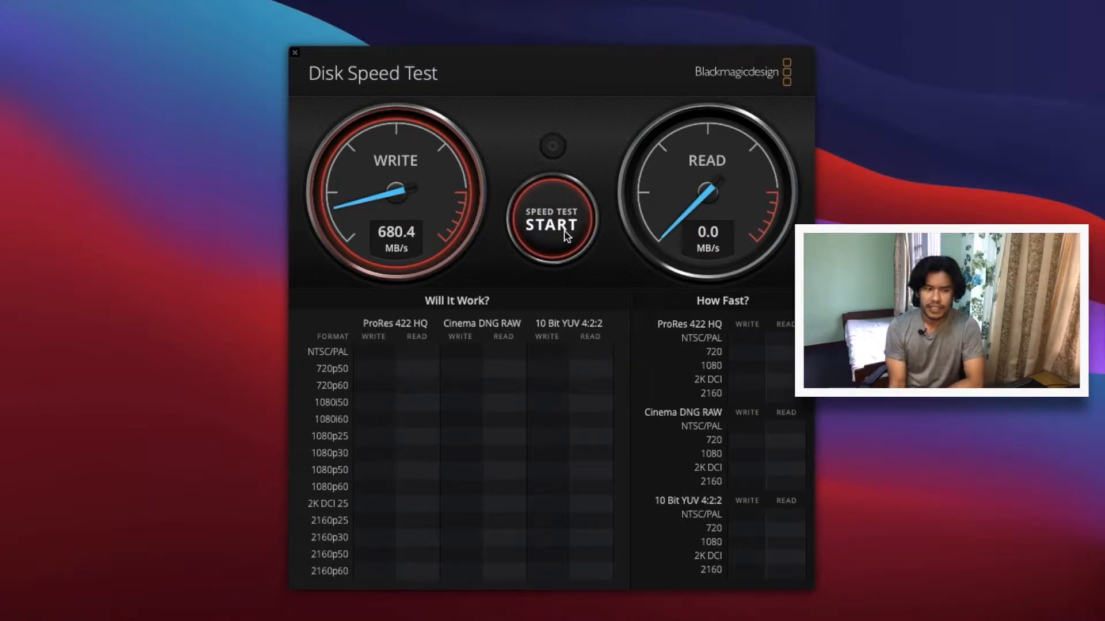
{"action": "left_click", "coordinate": [552, 222]}
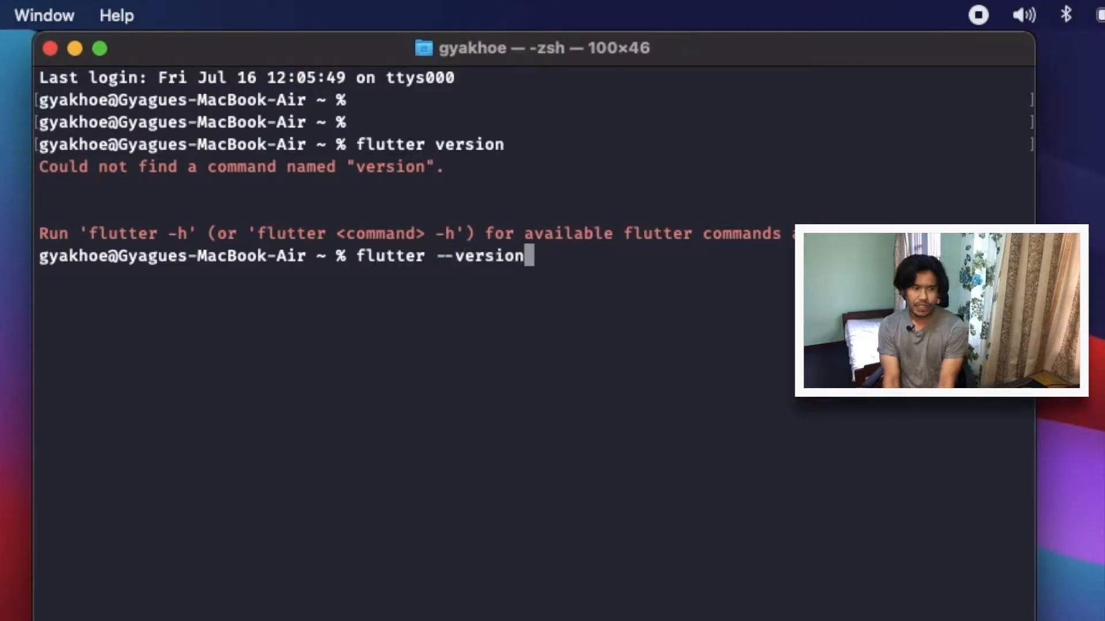
Check the Flutter version, then run tibflix with lib/main_production.dart as the target
{"action": "key", "text": "Return"}
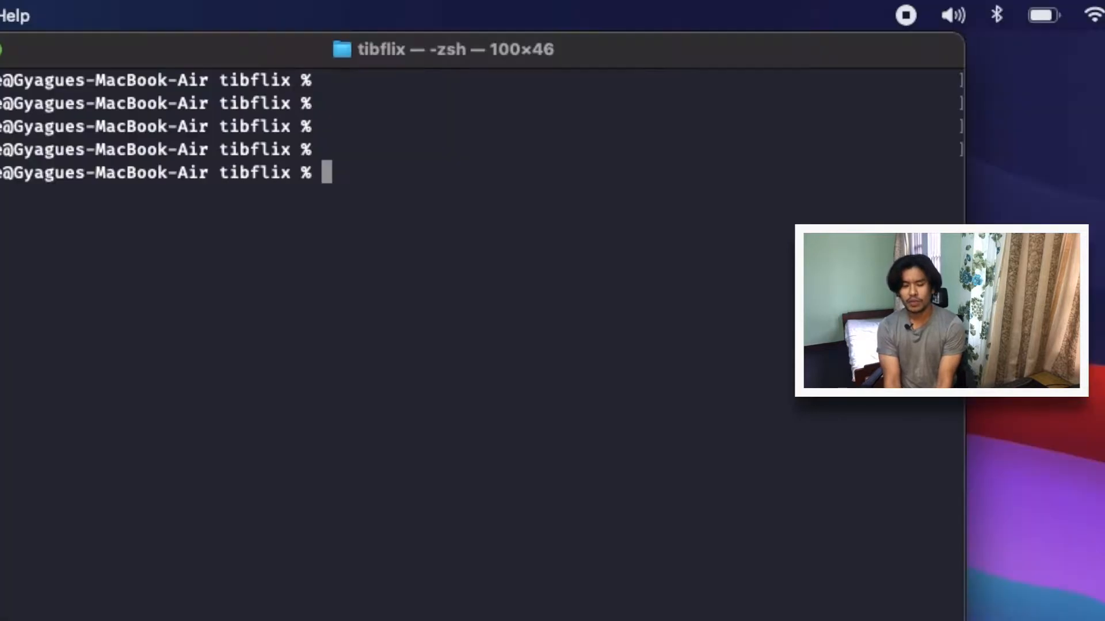
{"action": "type", "text": "flutter run --targ"}
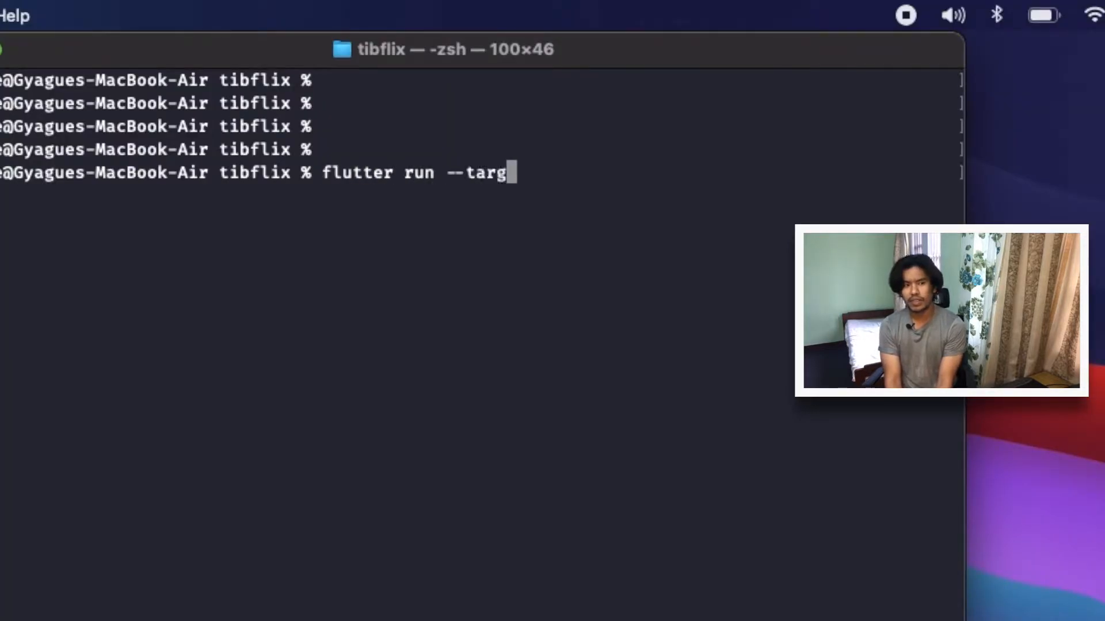
{"action": "type", "text": "et lib/ma"}
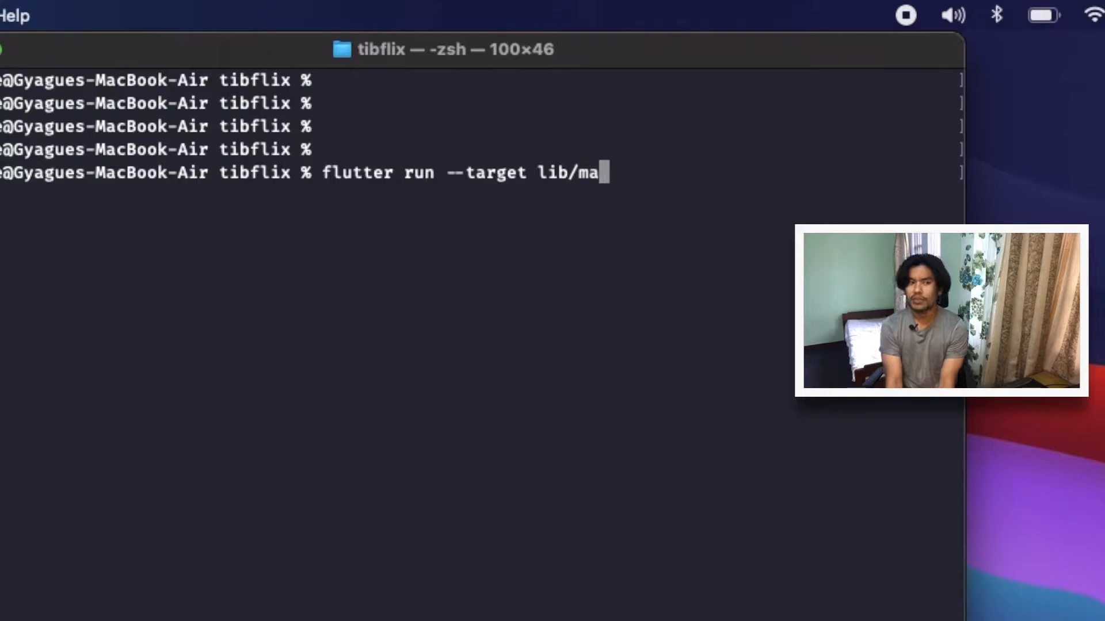
{"action": "key", "text": "Return"}
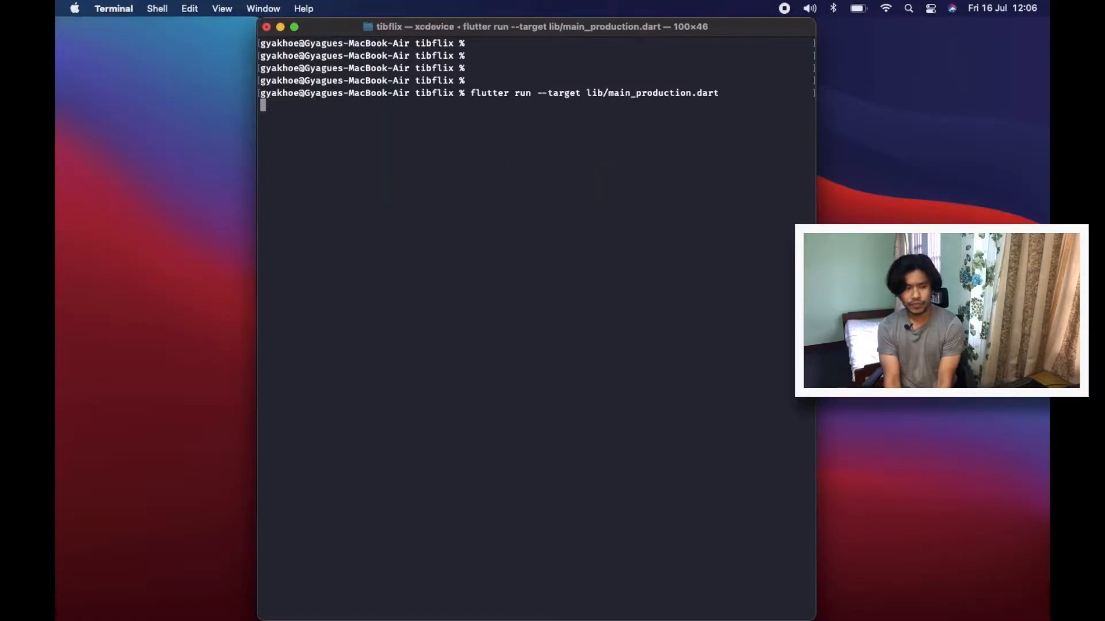
{"action": "key", "text": "Return"}
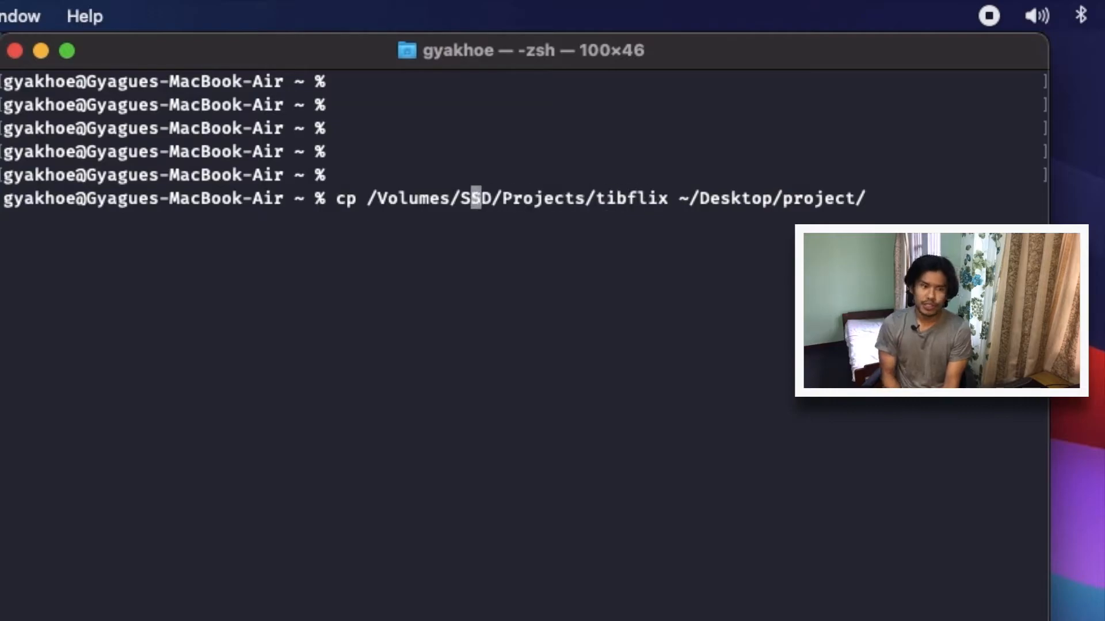
Copy tibflix from /Volumes/SSD/Projects into ~/Desktop/project and start a production flutter run there
{"action": "type", "text": " -R"}
{"action": "key", "text": "Return"}
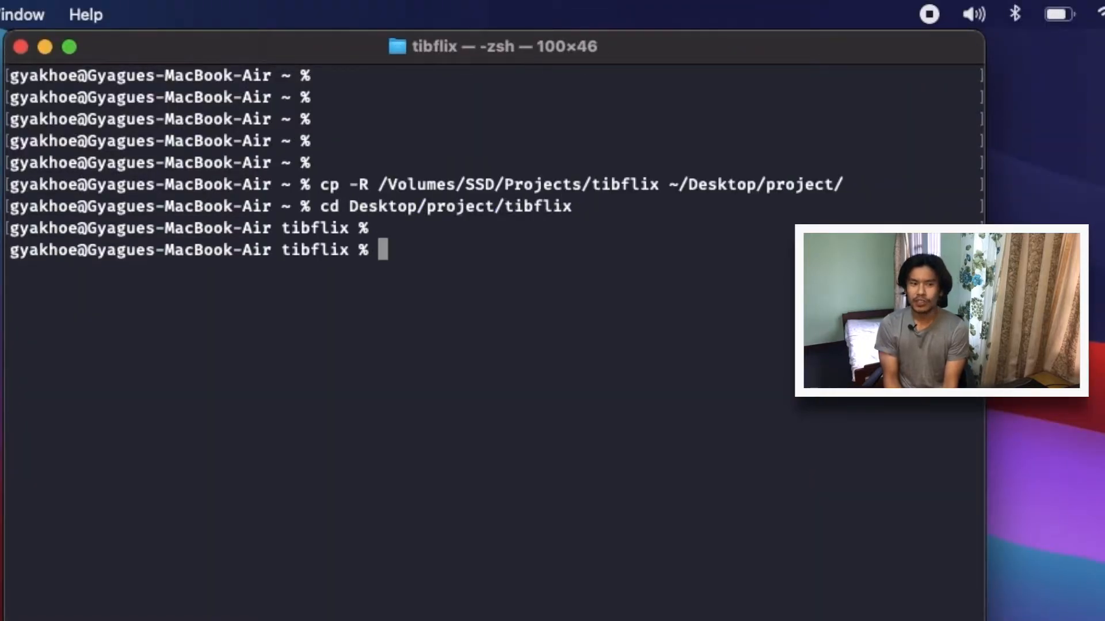
{"action": "type", "text": "flutter run --target"}
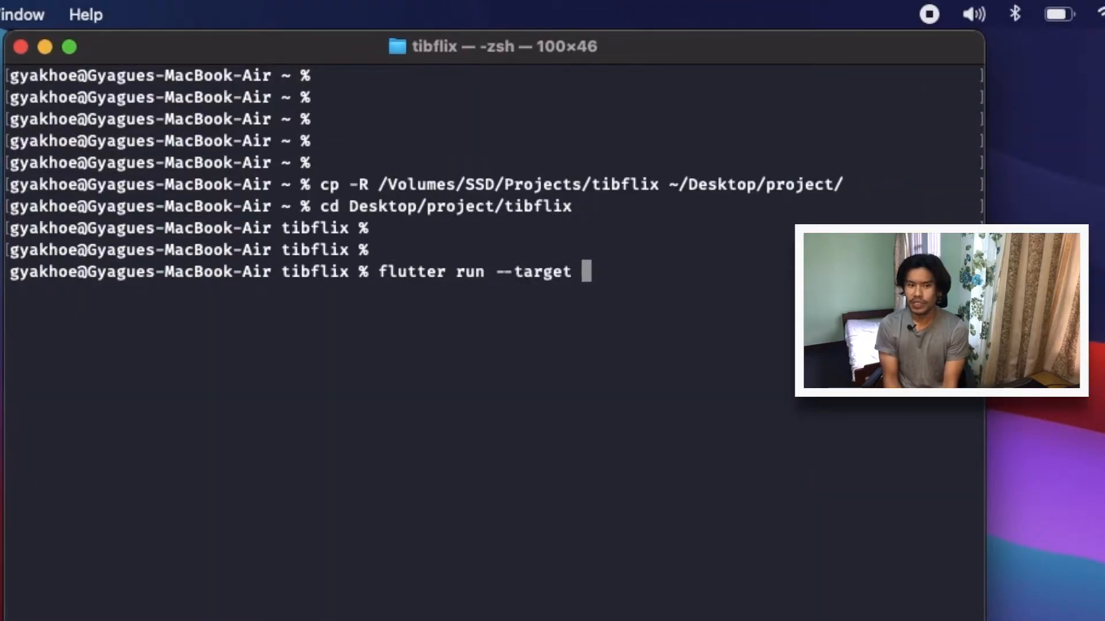
{"action": "type", "text": "lib/main_"}
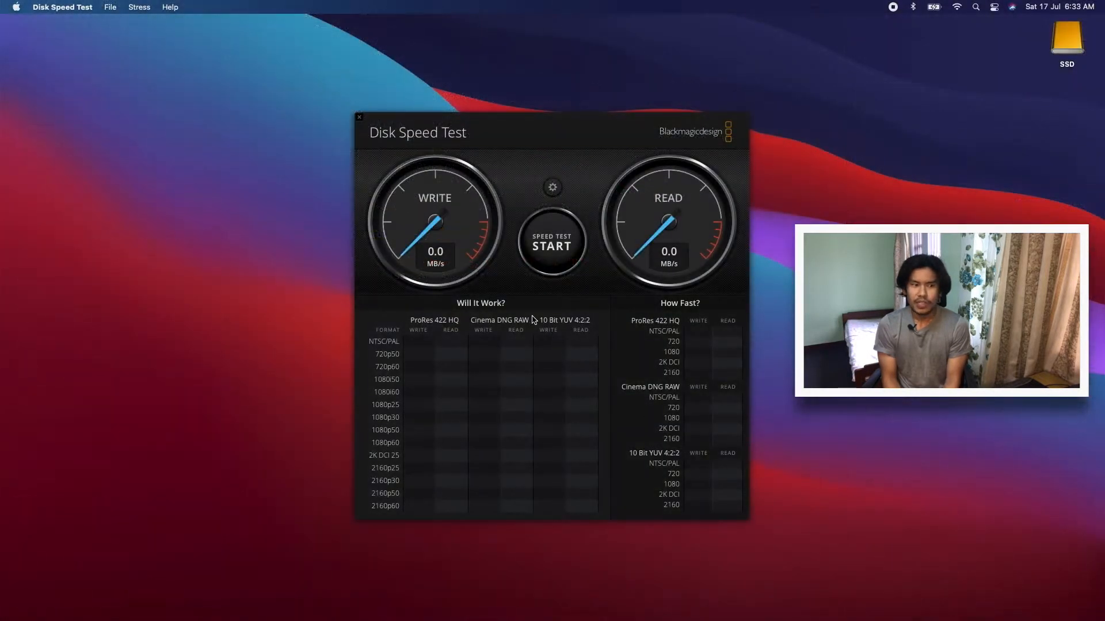
Start a new speed test in Blackmagic Disk Speed Test
{"action": "left_click", "coordinate": [551, 244]}
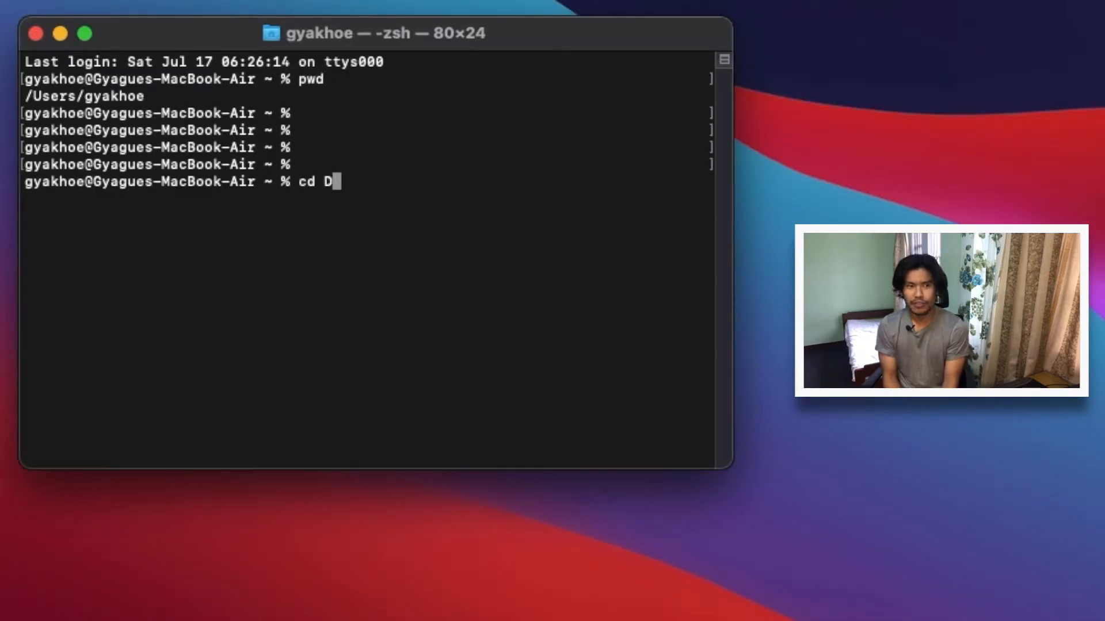
In Documents/projects/tibflix, run flutter run --target lib/main_production.dart
{"action": "key", "text": "Return"}
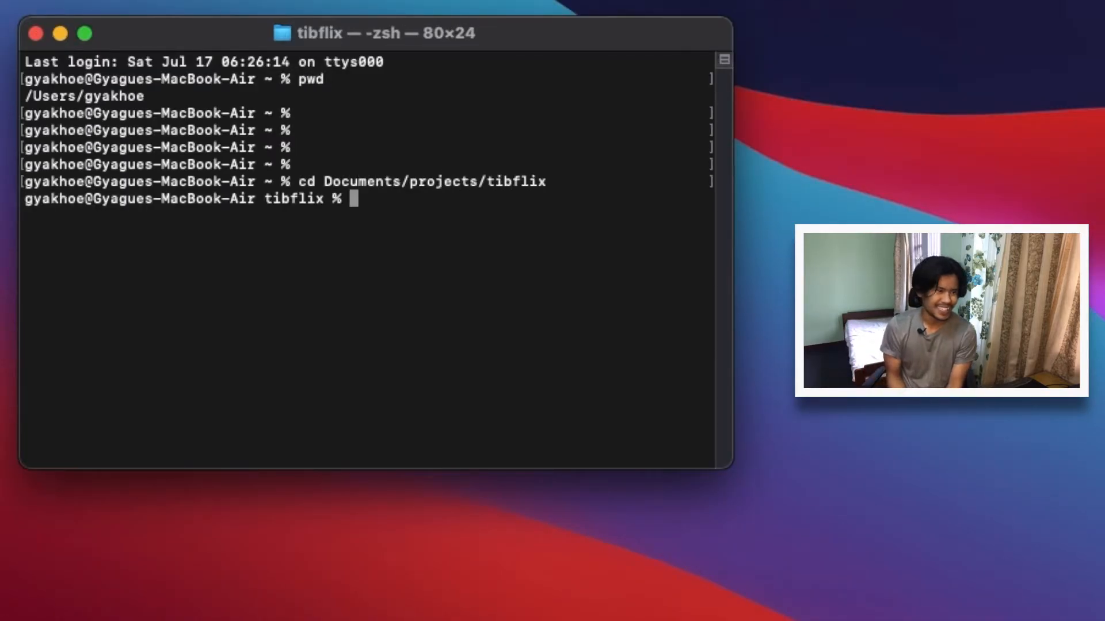
{"action": "type", "text": "flutter run --target"}
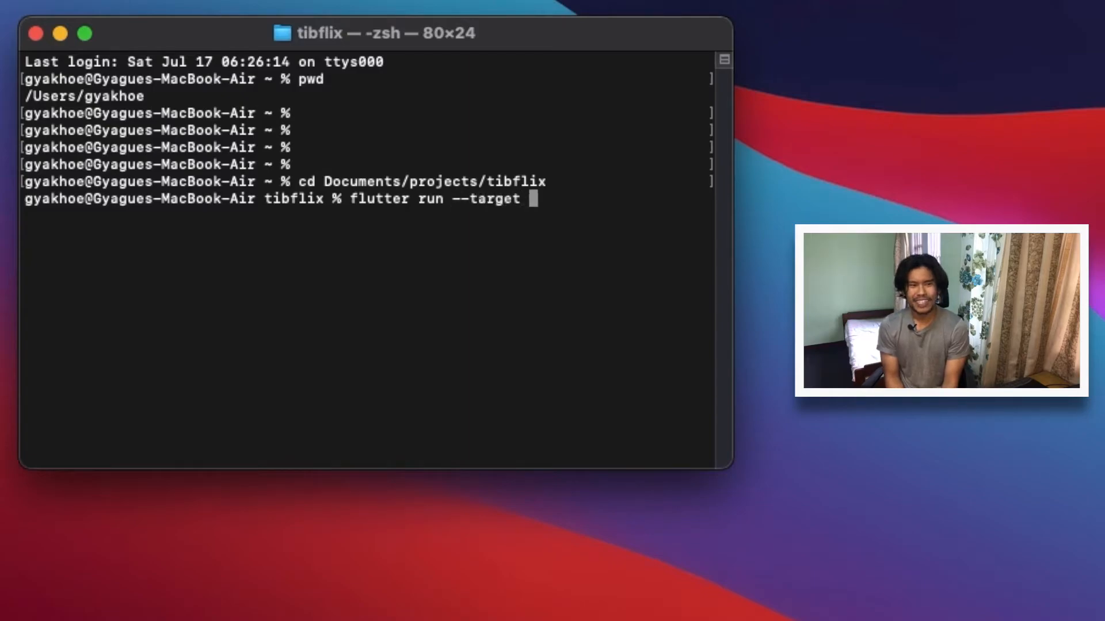
{"action": "type", "text": "lib/main_pr"}
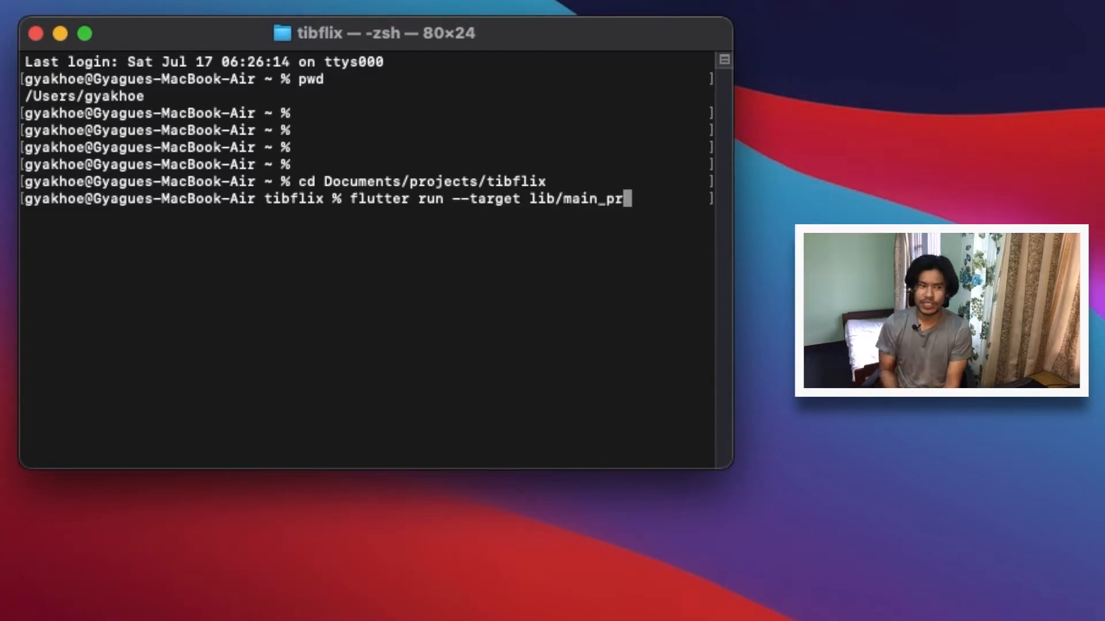
{"action": "key", "text": "Return"}
{"action": "type", "text": "flutter create"}
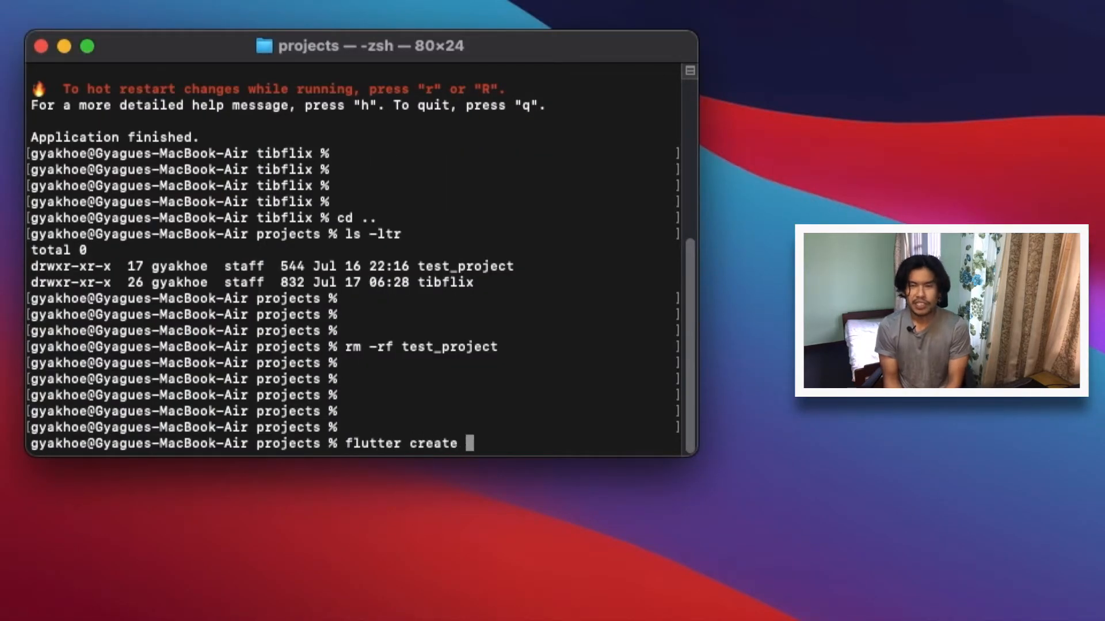
Create first_project with flutter create, move into its folder and run it
{"action": "type", "text": "first_proj"}
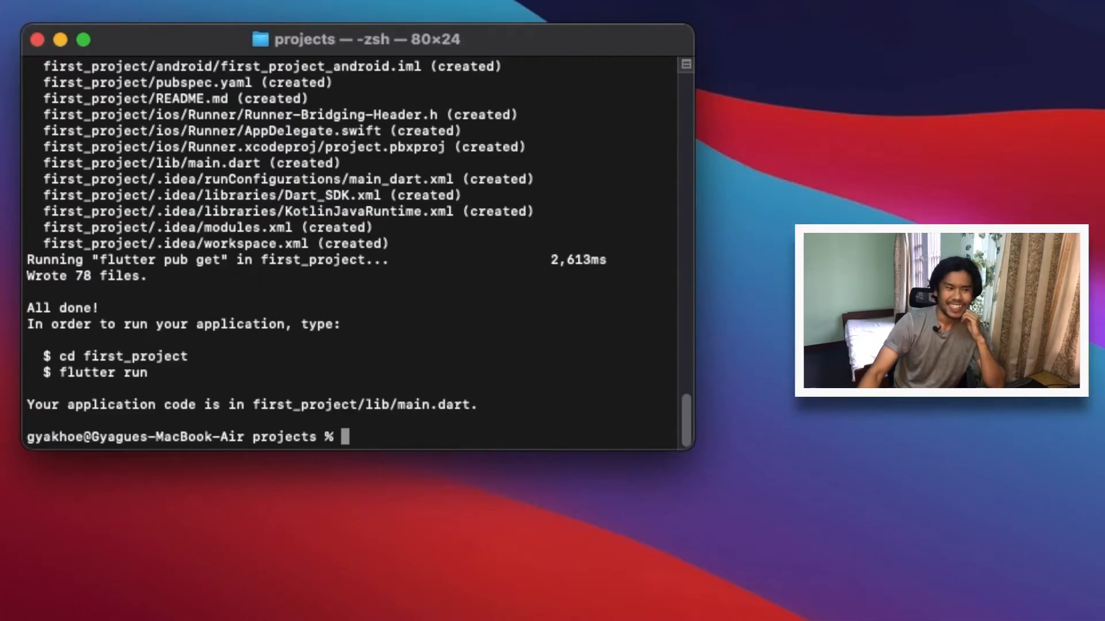
{"action": "type", "text": "cd first_project"}
{"action": "type", "text": "flutter run"}
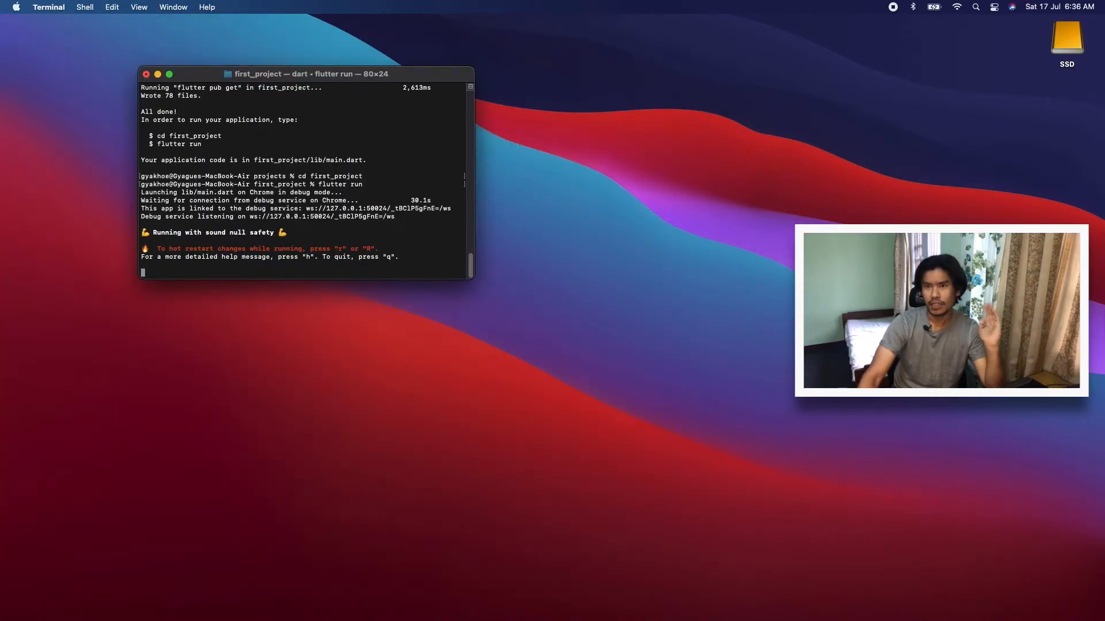
{"action": "left_click", "coordinate": [15, 7]}
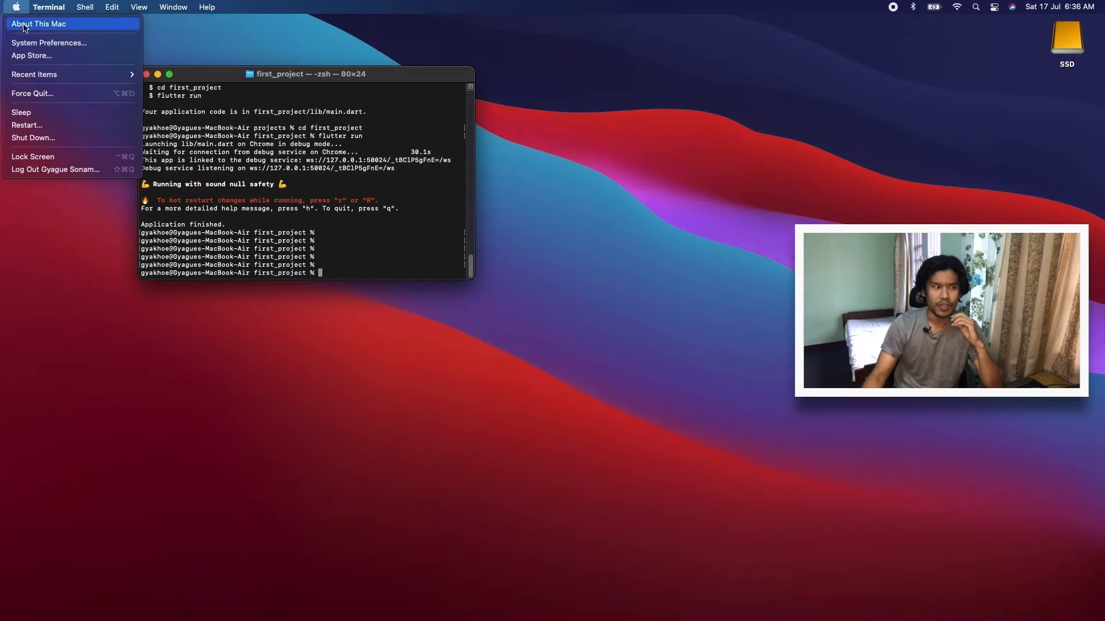
Open About This Mac and view Storage for the internal M2 and external SSD
{"action": "left_click", "coordinate": [38, 23]}
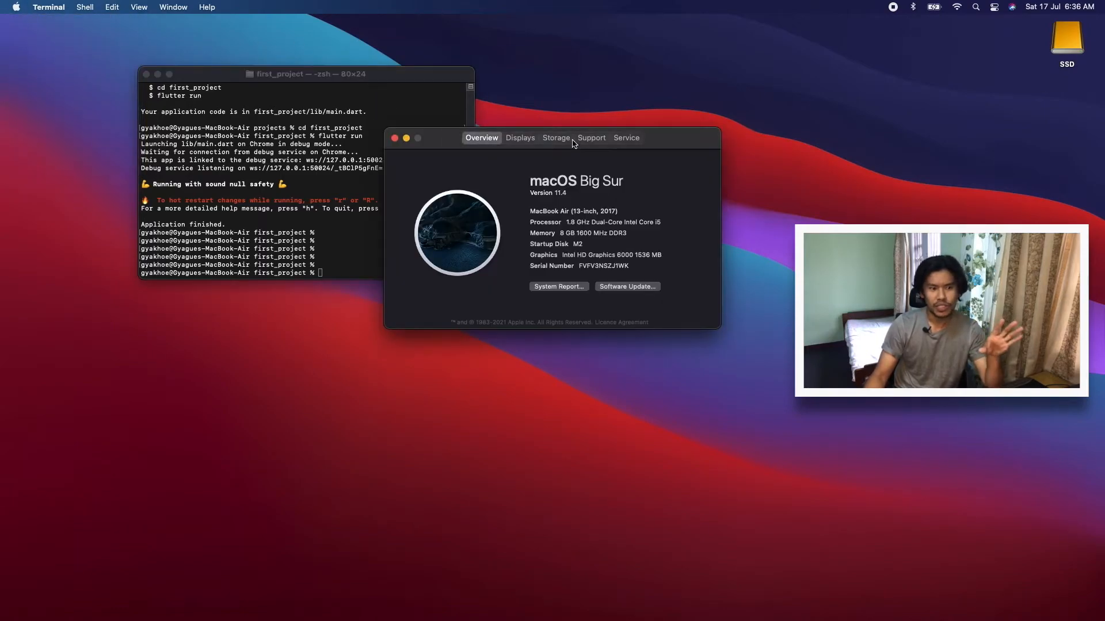
{"action": "left_click", "coordinate": [556, 137]}
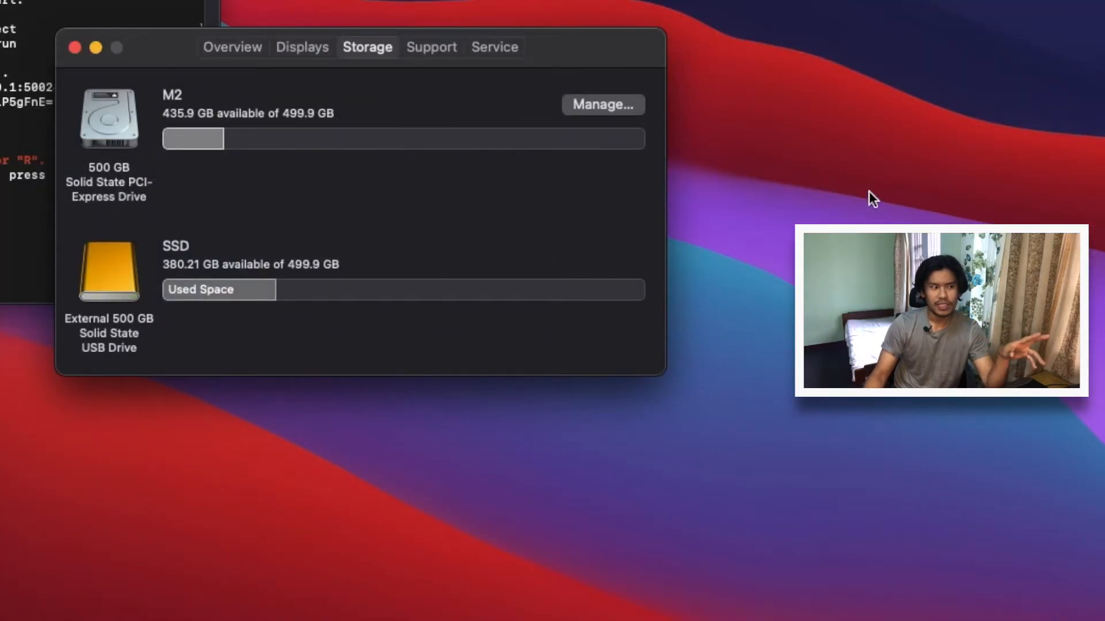
{"action": "mouse_move", "coordinate": [722, 170]}
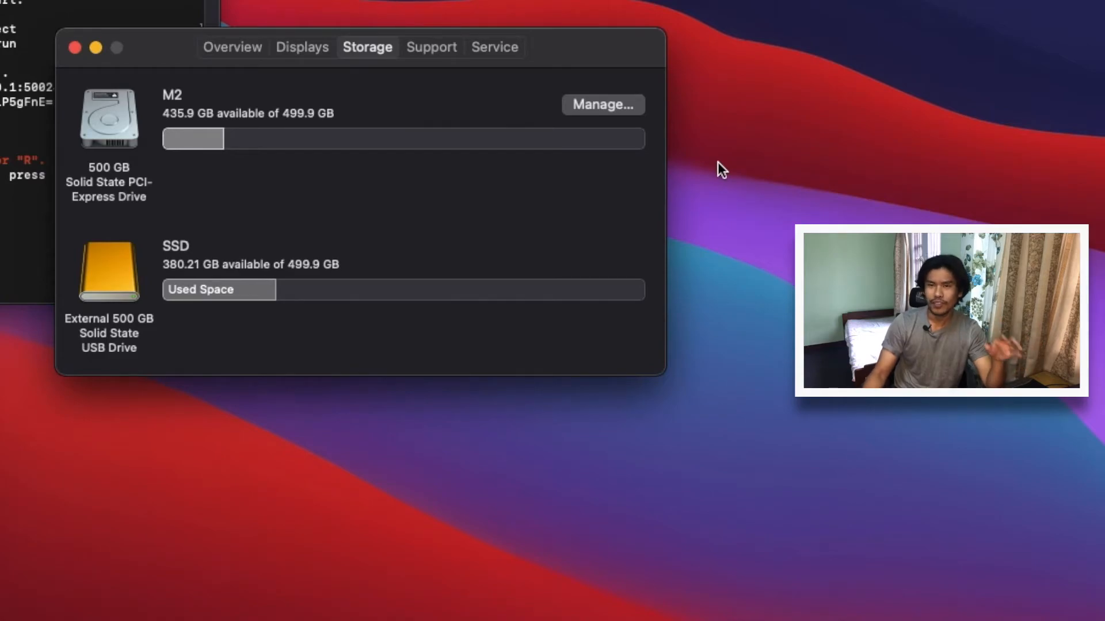